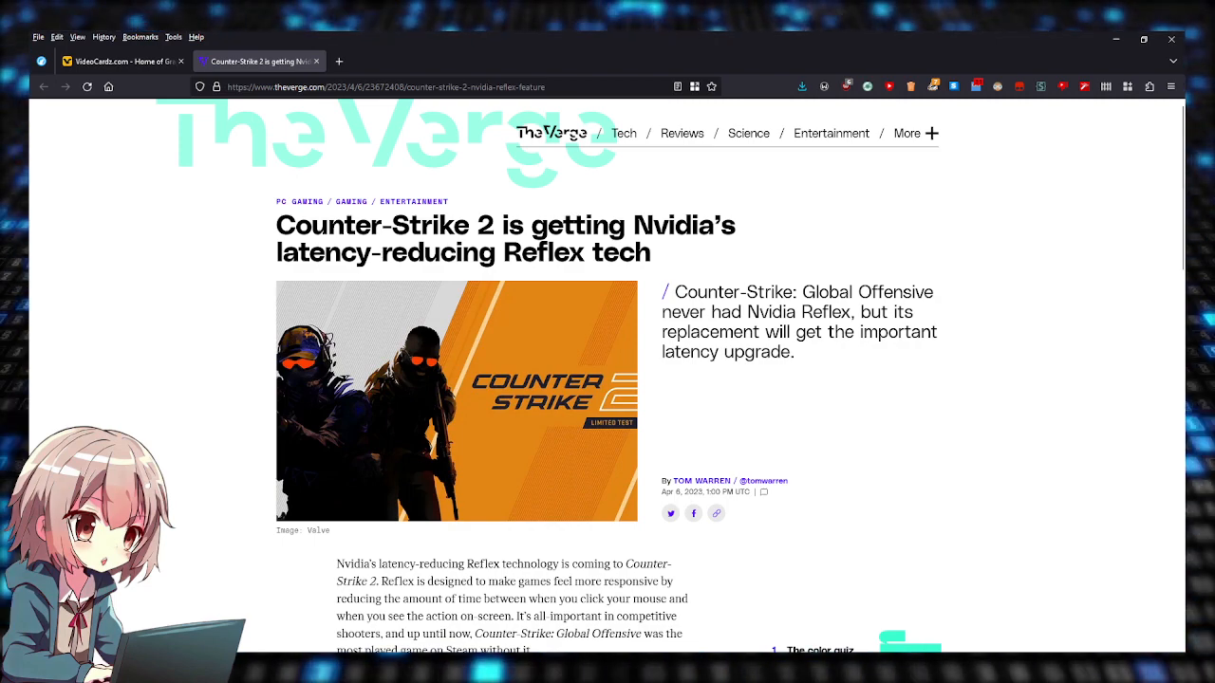
# - Scroll the article down to its opening paragraphs and the Nvidia Reflex latency chart
pyautogui.scroll(-3)
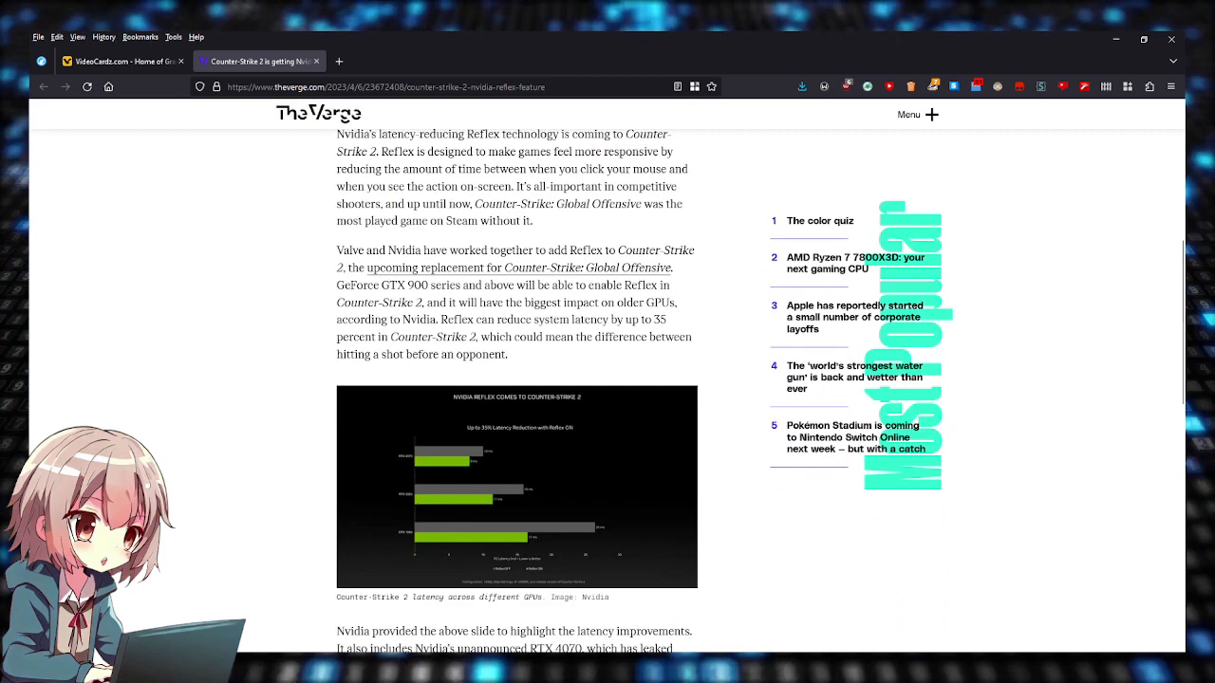
# - Enlarge the latency chart showing up to 35% reduction across three GPUs
pyautogui.click(516, 486)
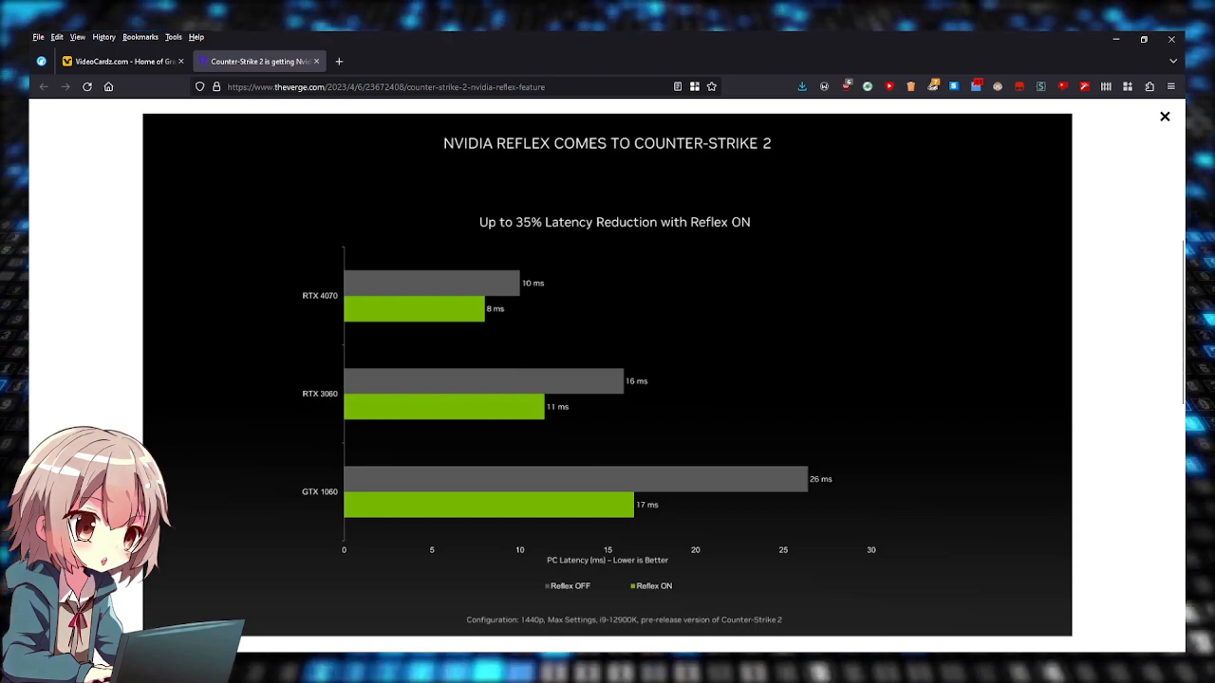
# - Close the enlarged chart and scroll to the paragraph on RTX 4070 per-GPU latency drops
pyautogui.click(1165, 116)
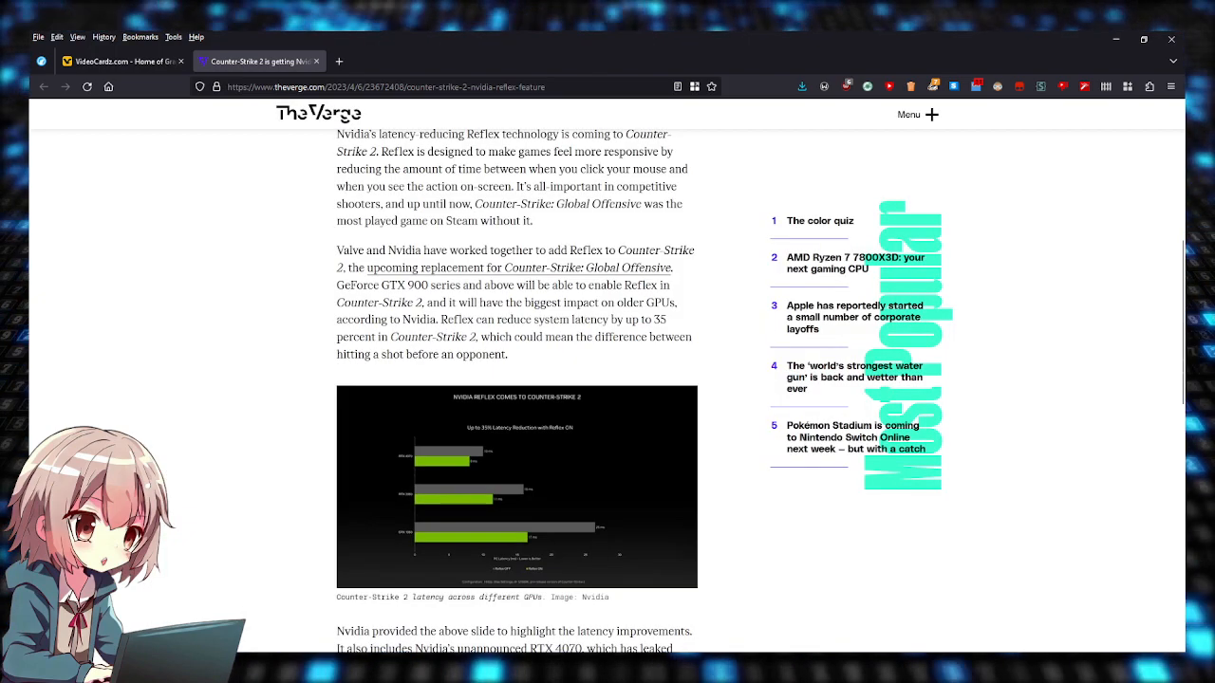
pyautogui.scroll(3)
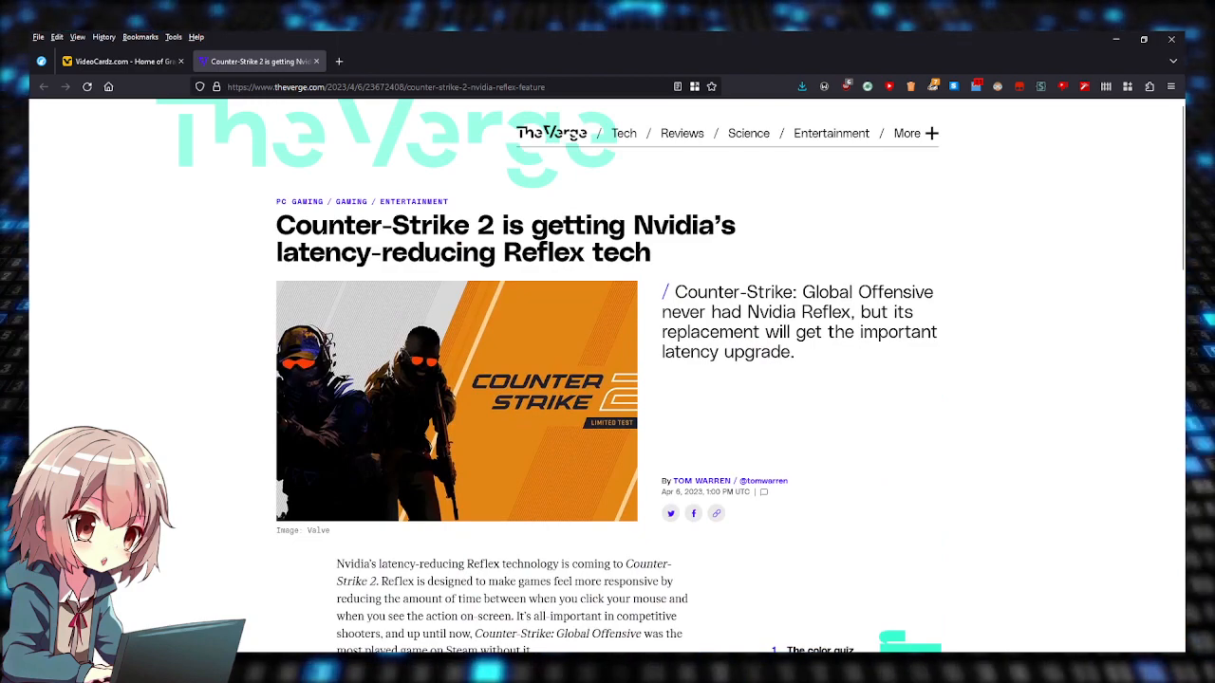
pyautogui.scroll(-3)
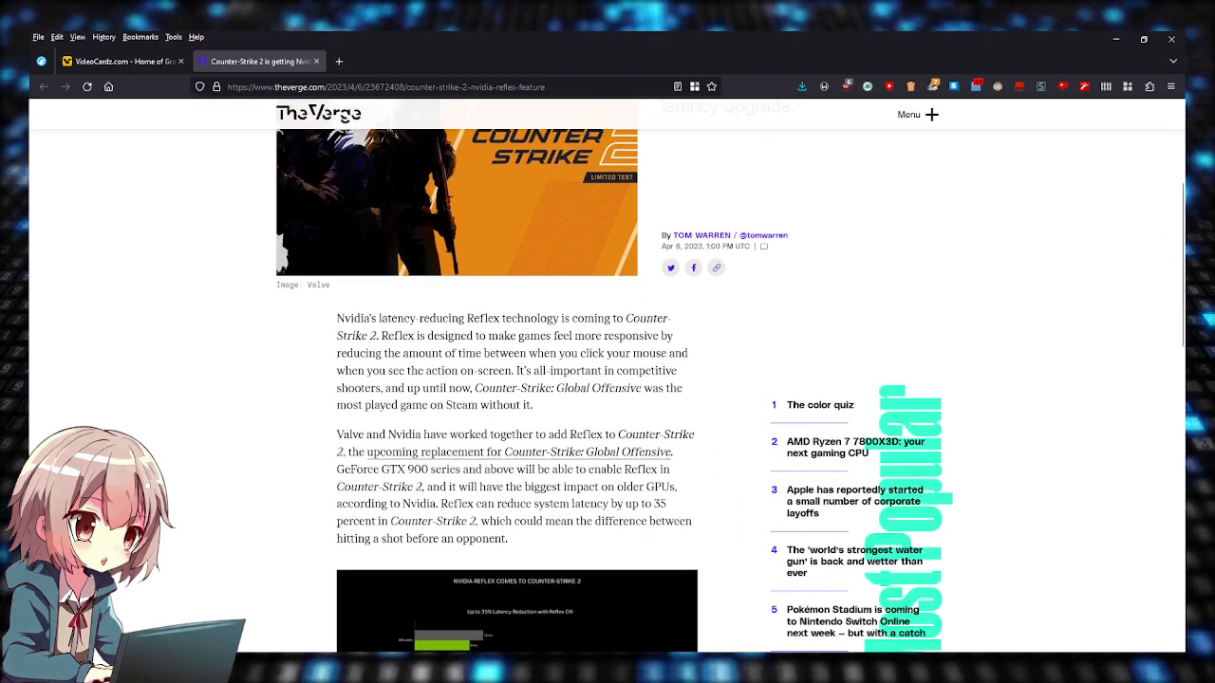
pyautogui.scroll(-3)
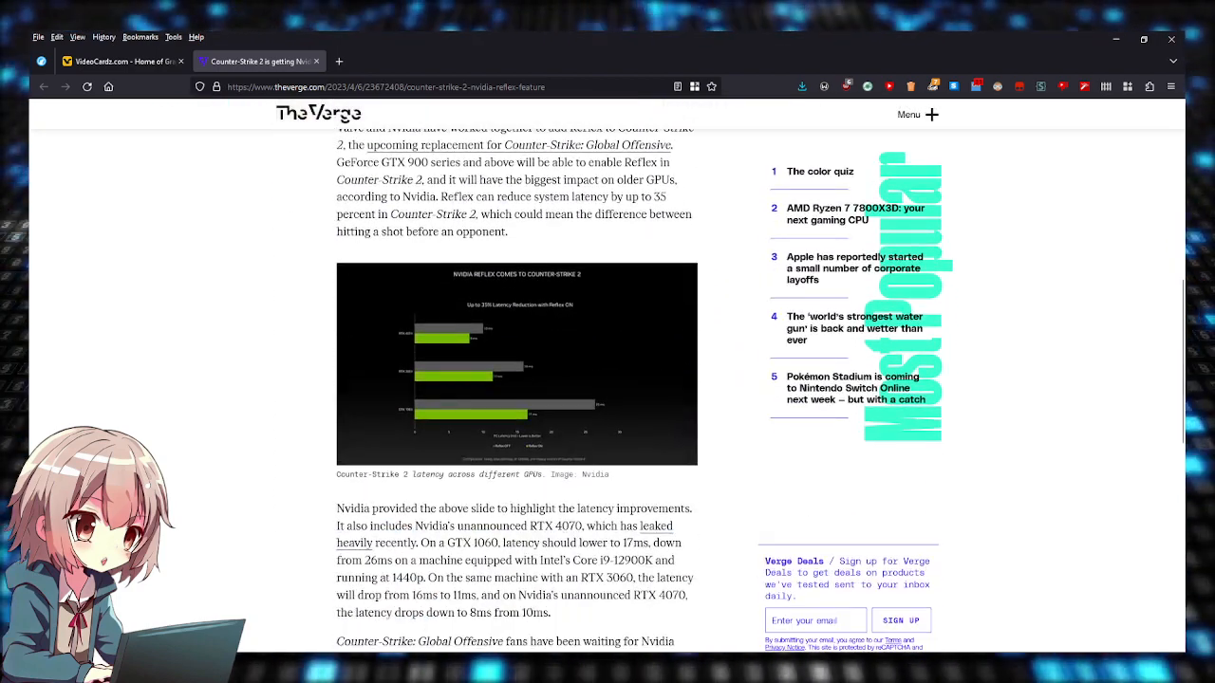
pyautogui.scroll(-3)
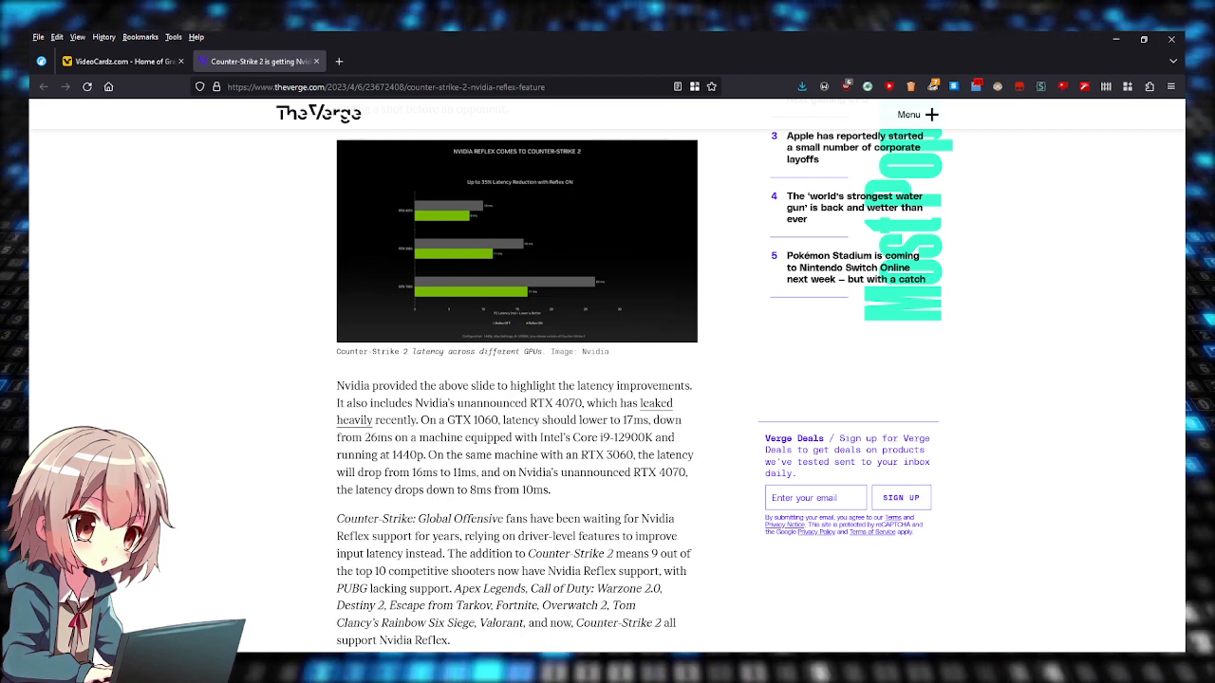
# - Read down to the article's closing paragraph on shooters supporting Nvidia Reflex, then return to the headline
pyautogui.scroll(-3)
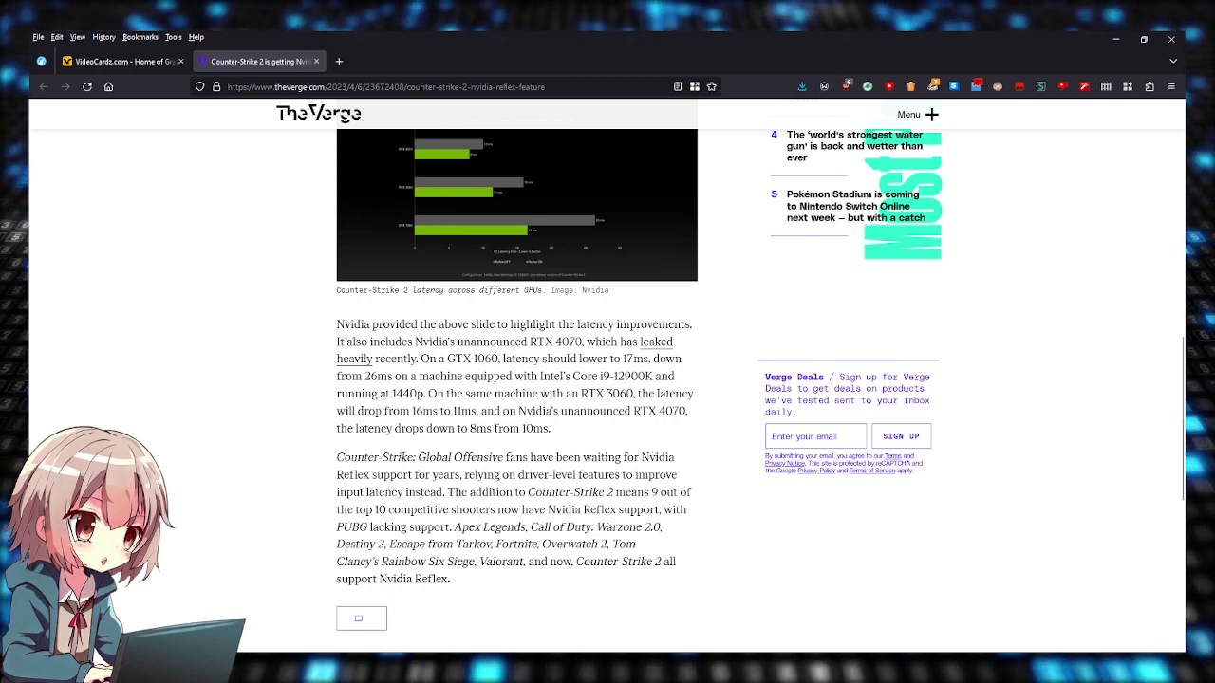
pyautogui.scroll(3)
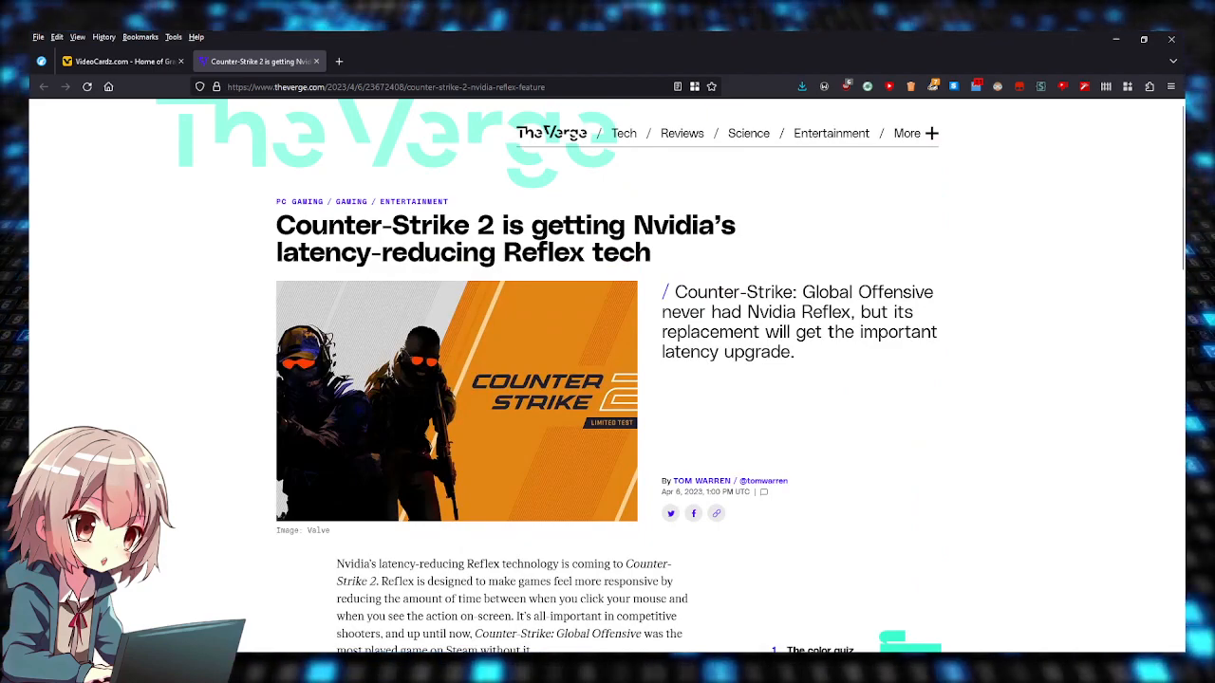
# - Revisit the closing paragraph and settle on the headline, lead image and opening paragraph
pyautogui.scroll(-3)
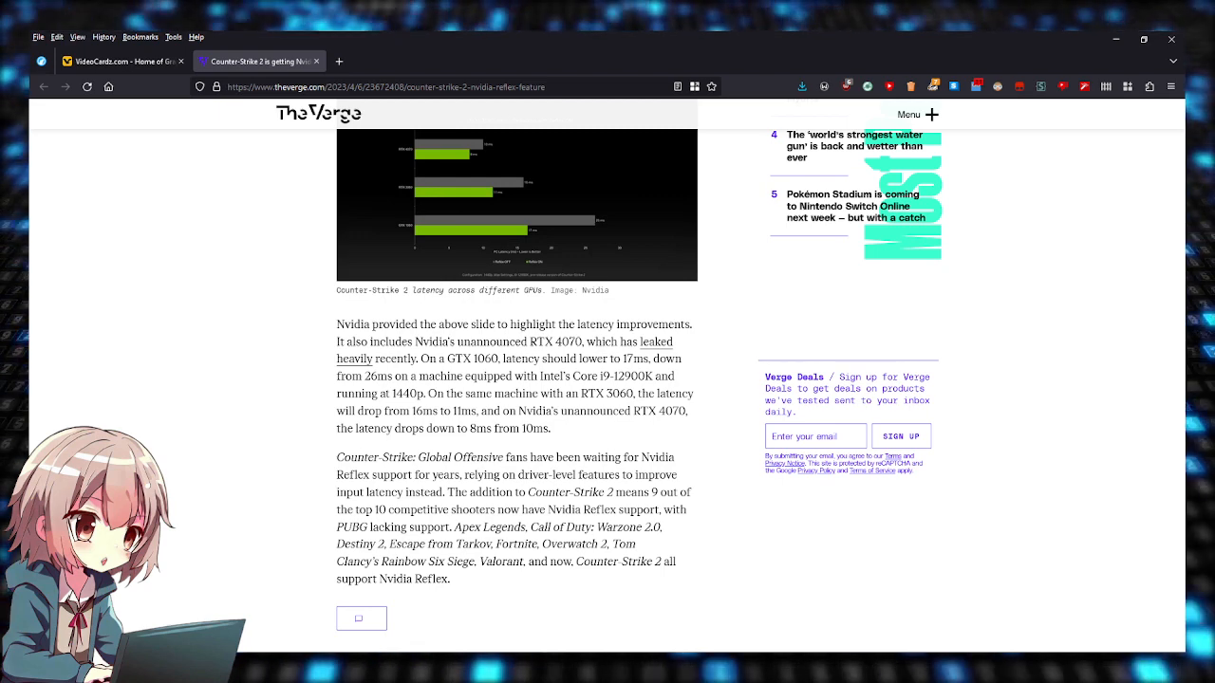
pyautogui.scroll(3)
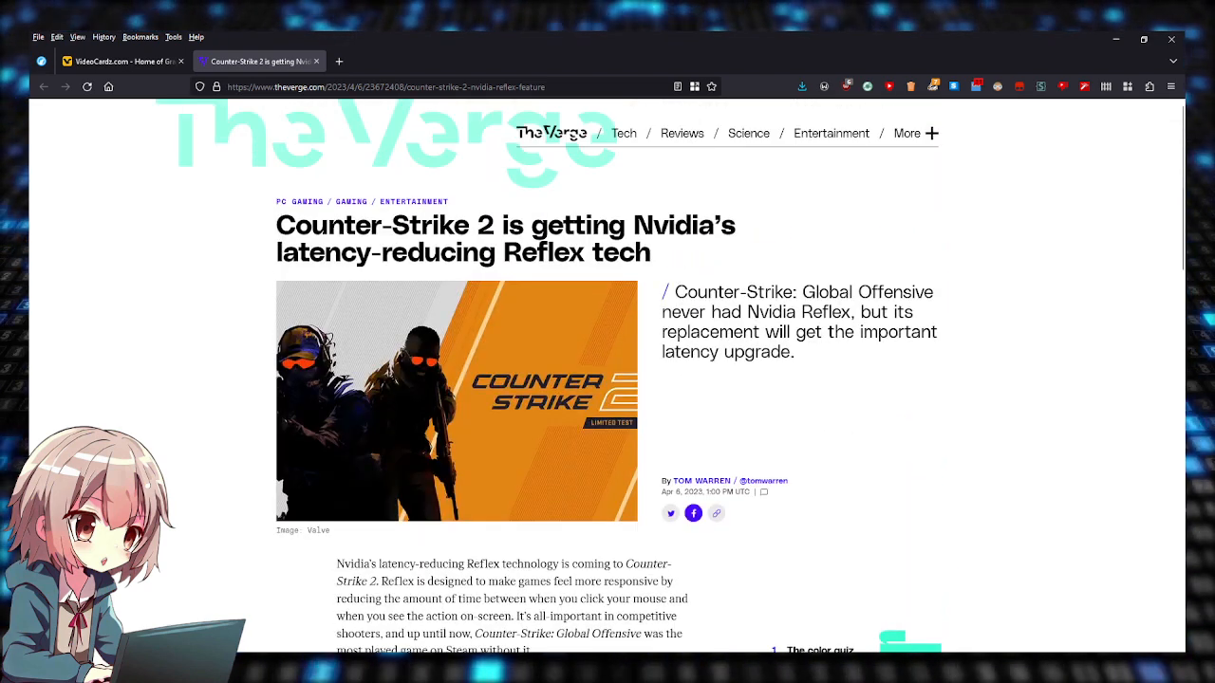
pyautogui.scroll(-3)
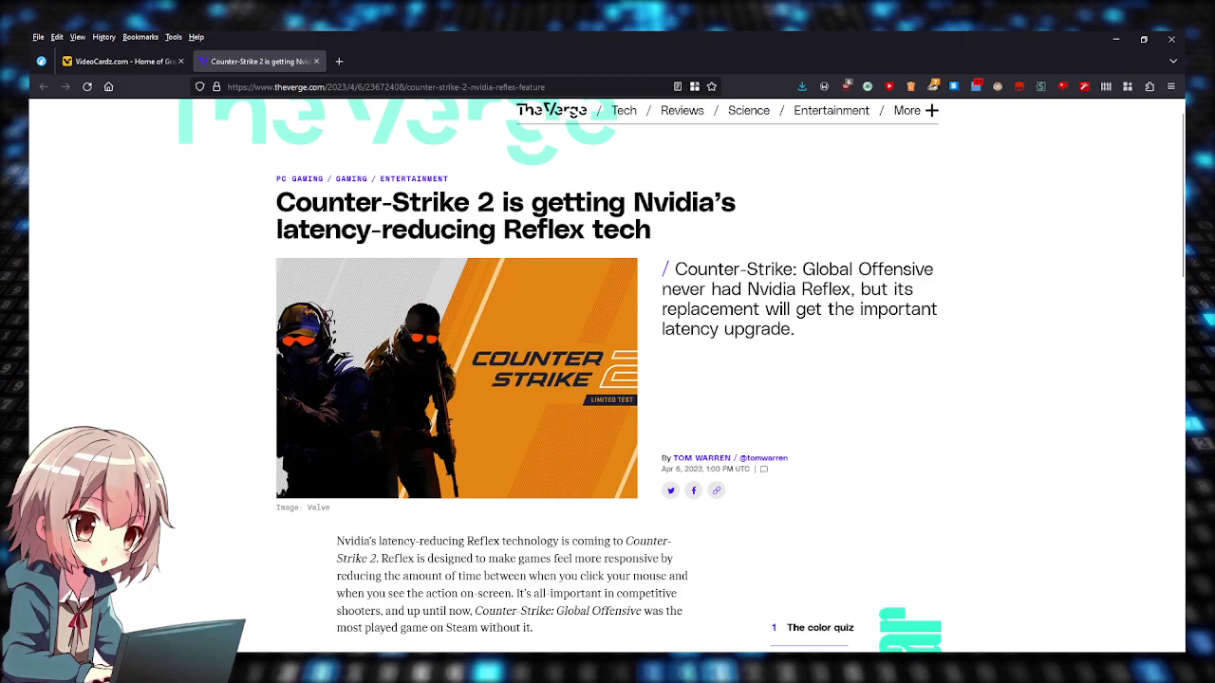